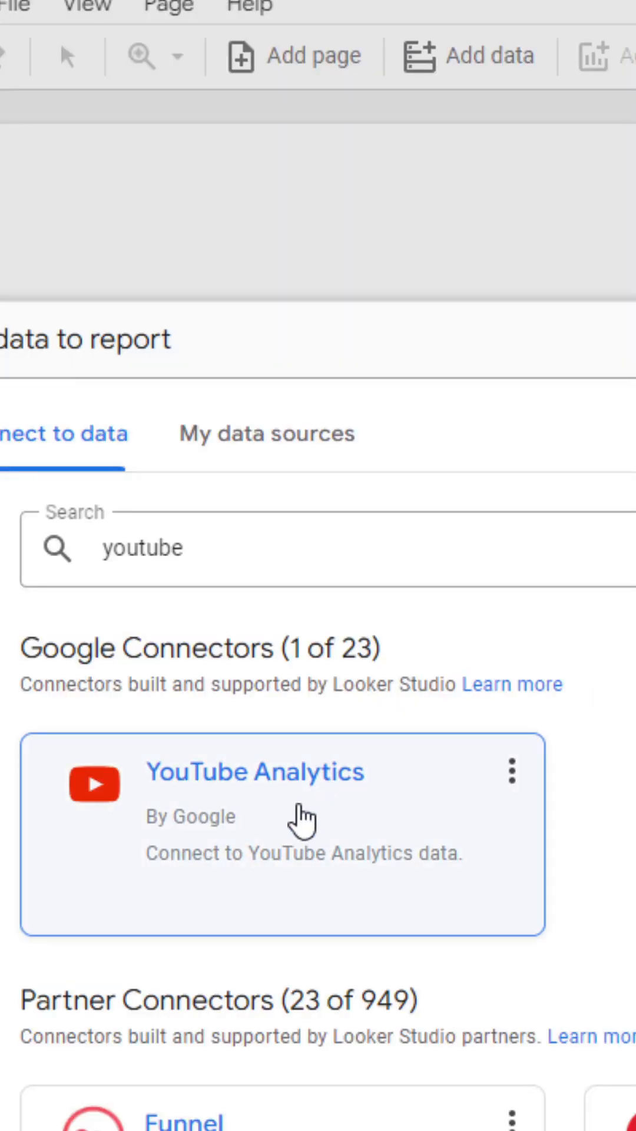
pyautogui.moveTo(288, 835)
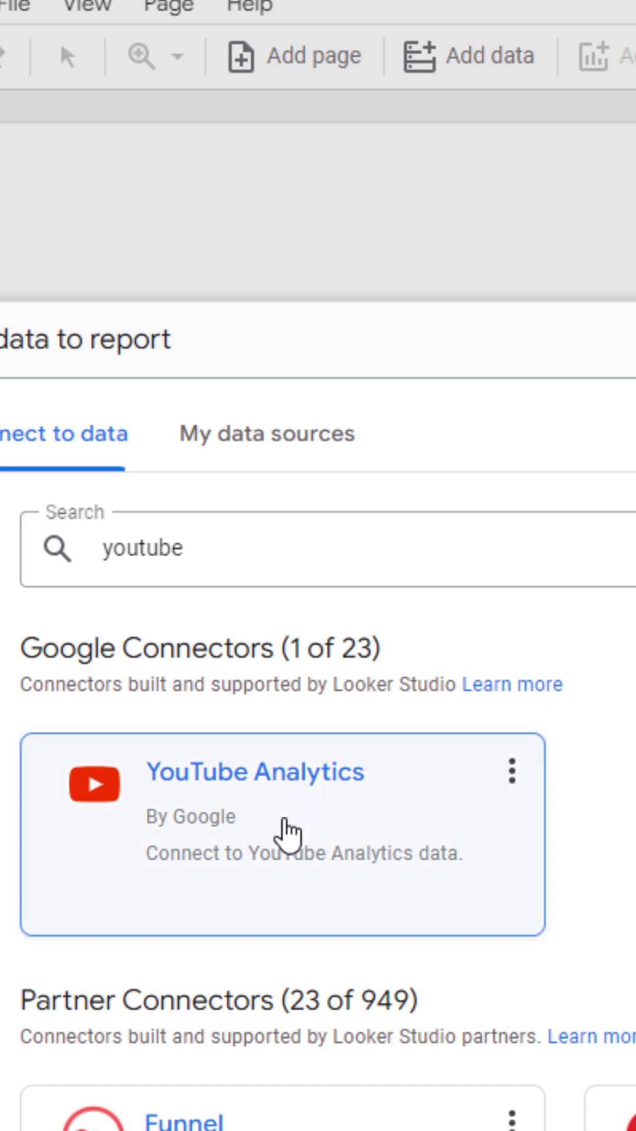
# Step: Choose the YouTube Analytics connector from the 'youtube' search results as the report's data
pyautogui.click(259, 773)
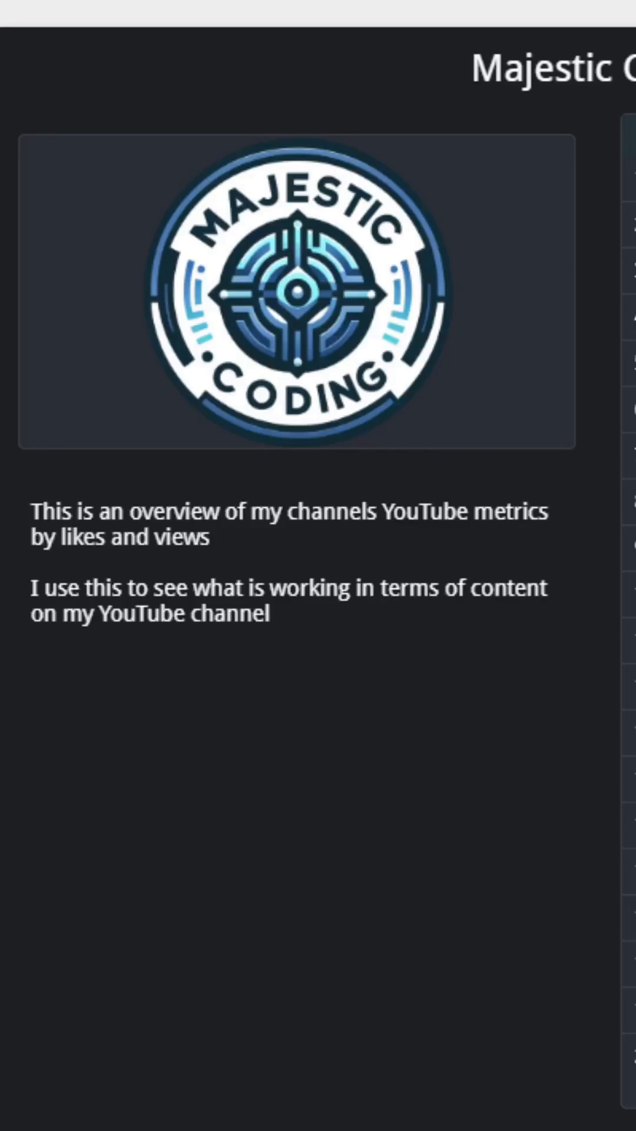
pyautogui.moveTo(465, 303)
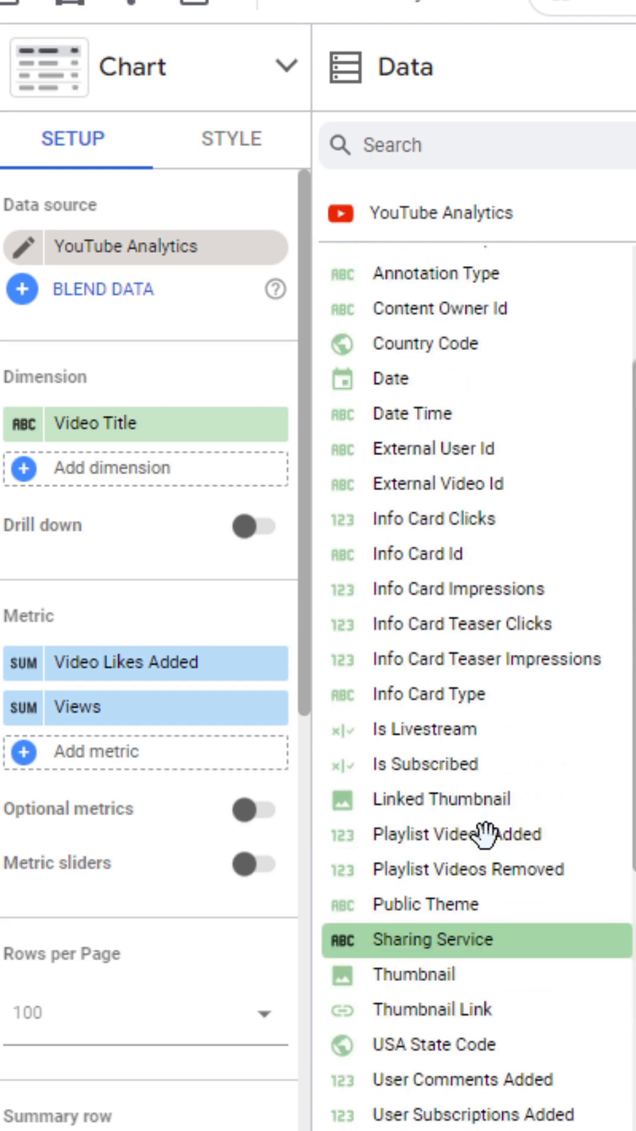
# Step: Scroll the Data panel to browse more YouTube Analytics fields like Video Shares and Total Watch Time
pyautogui.scroll(-3)
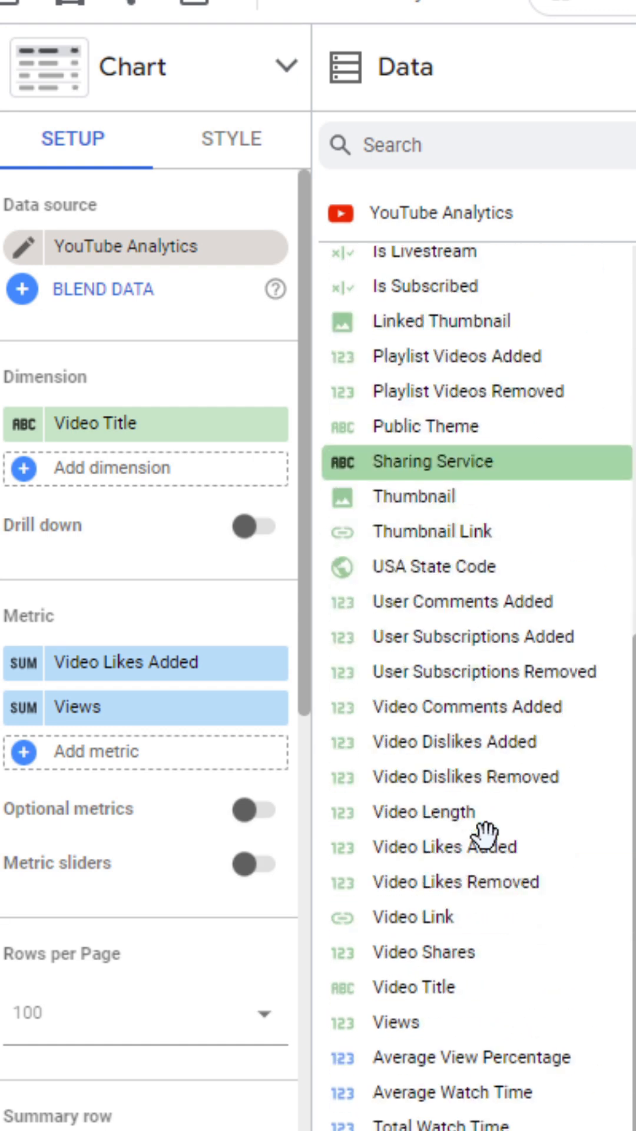
pyautogui.moveTo(485, 846)
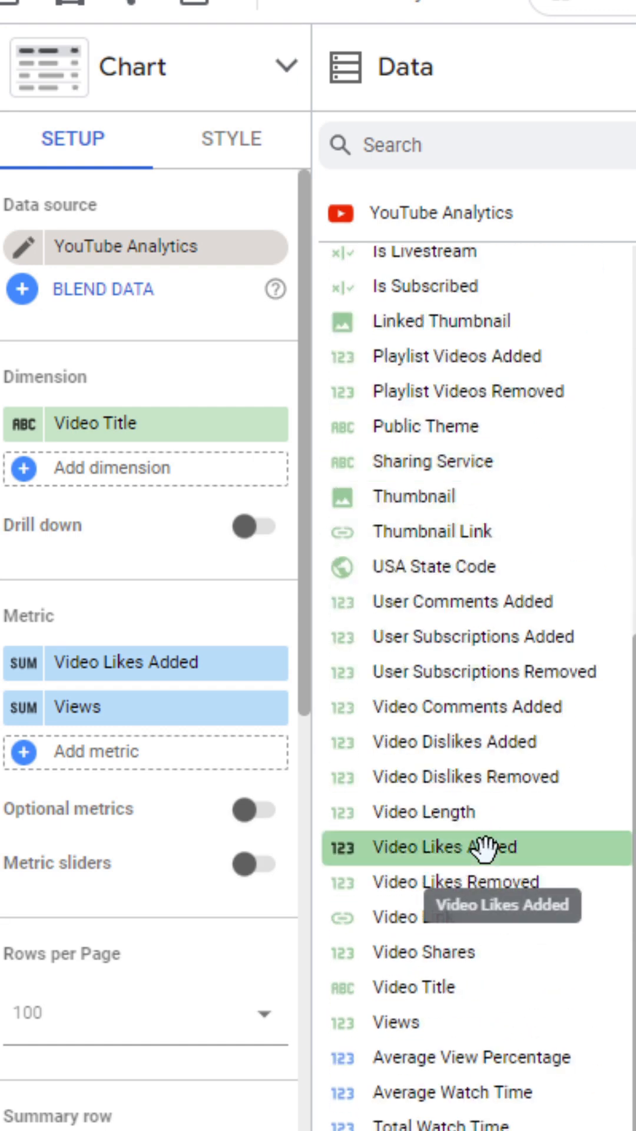